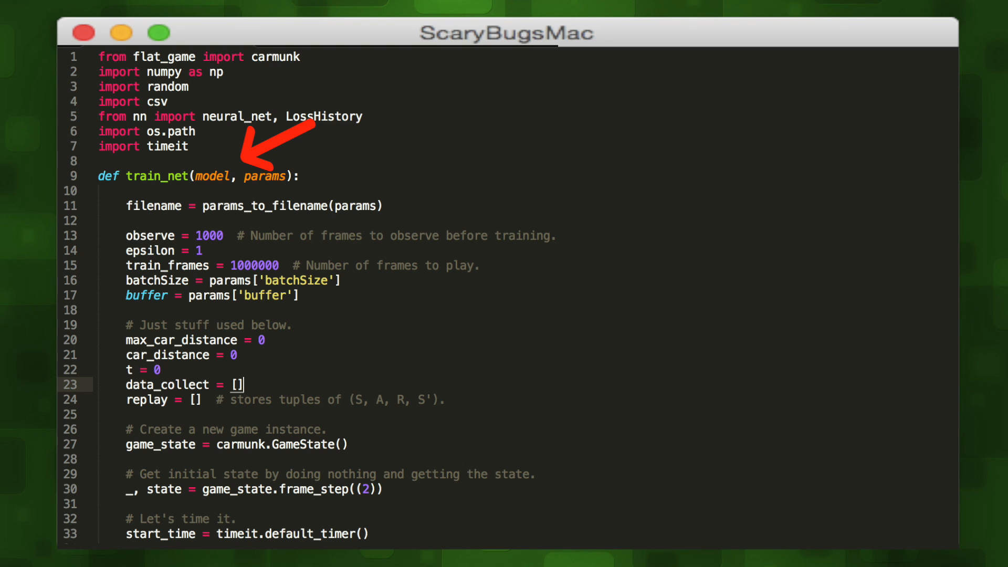
mouse_move(258, 205)
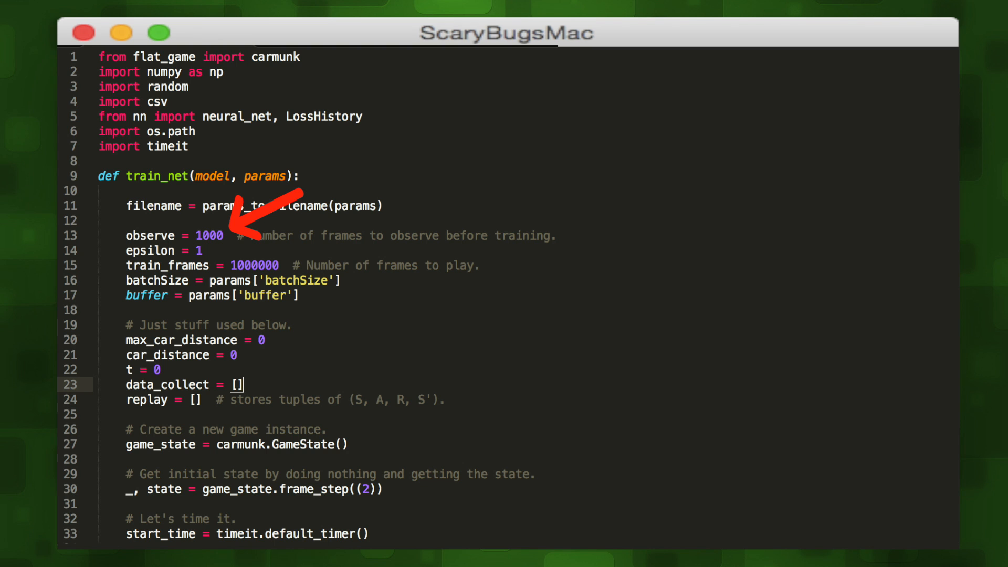
mouse_move(334, 341)
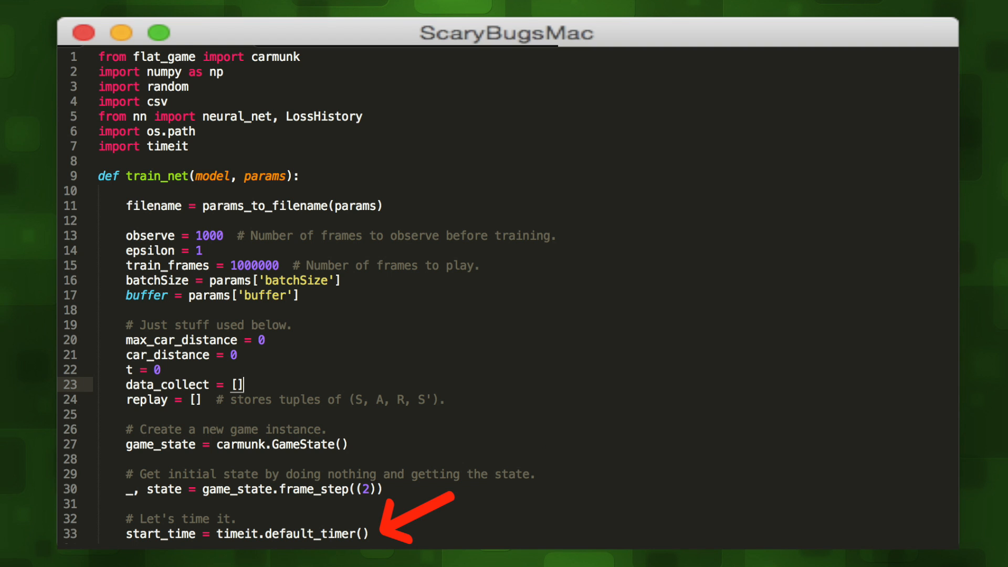
scroll(down, 3)
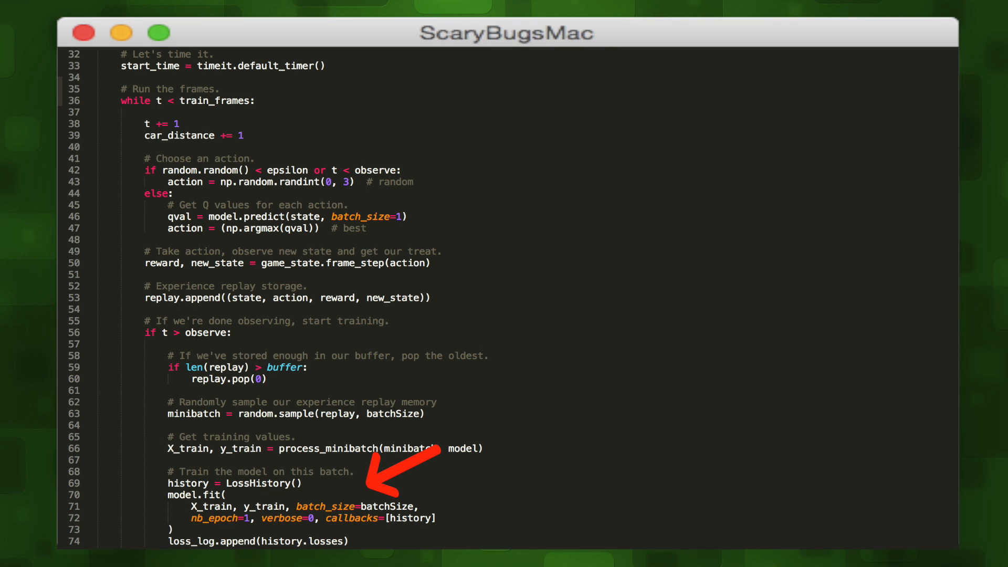
scroll(down, 3)
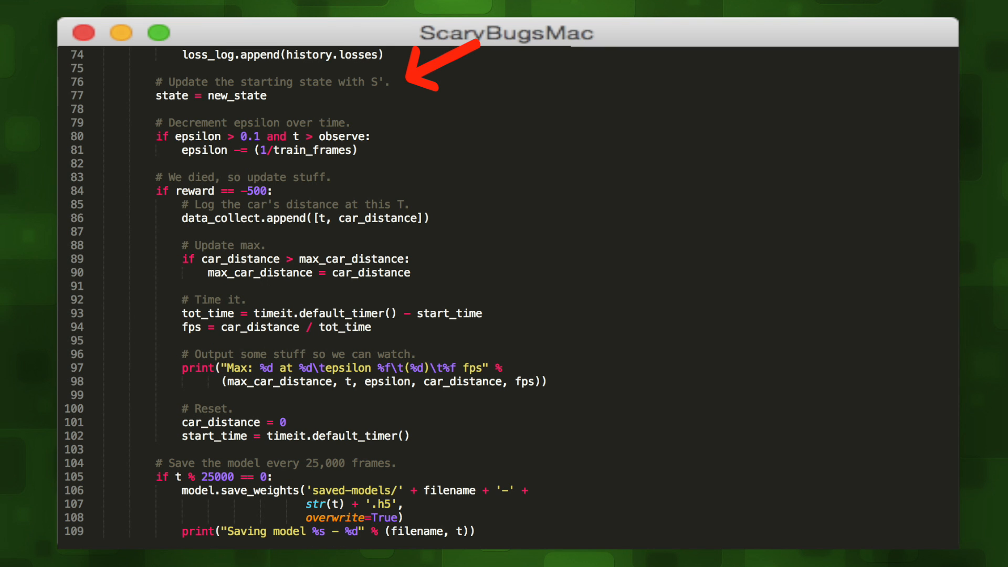